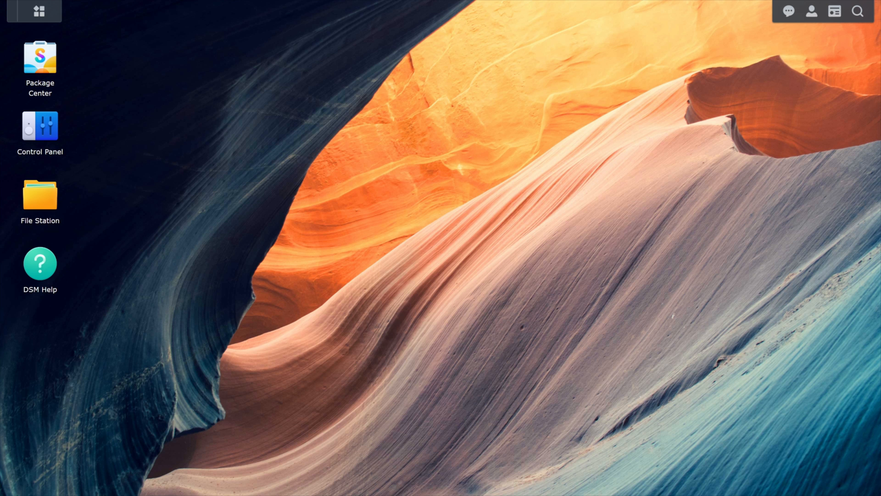
# Step: Launch Snapshot Replication and select the document folder in the shared-folder snapshot list
pyautogui.click(33, 11)
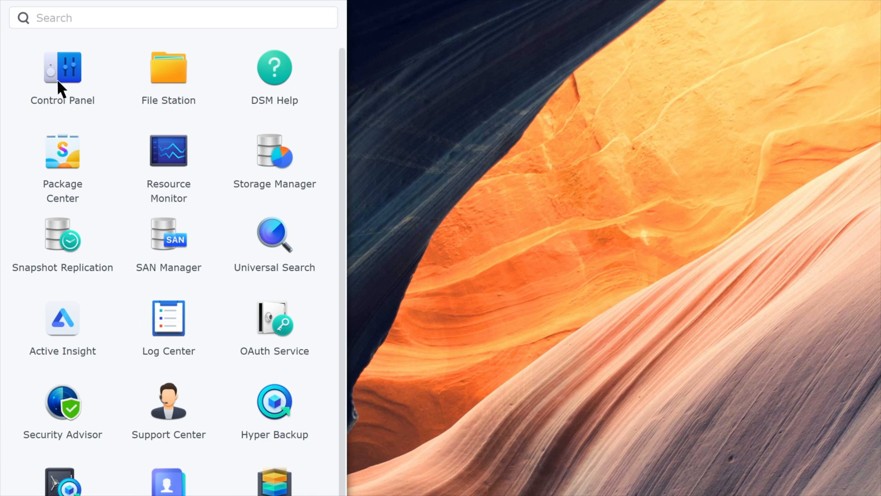
pyautogui.click(63, 239)
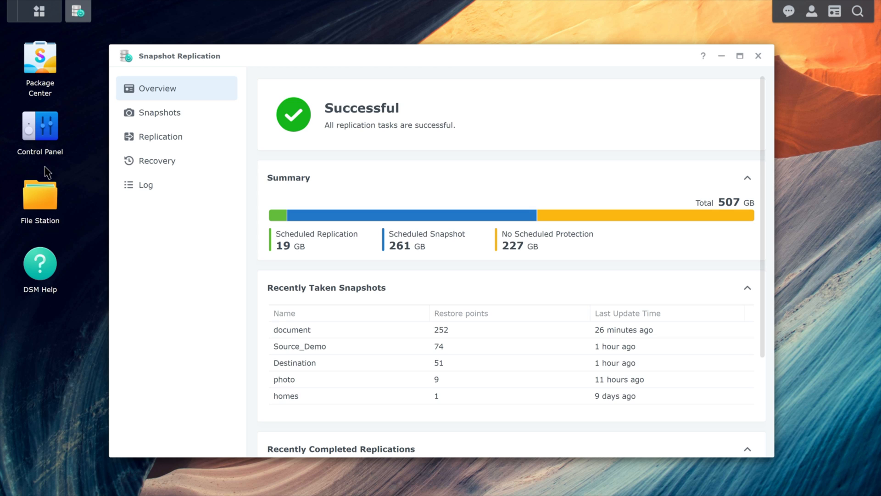
pyautogui.click(160, 112)
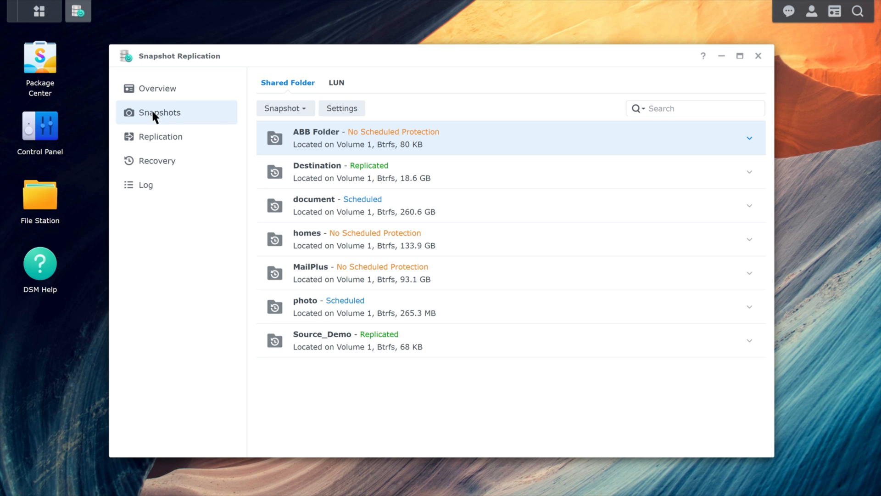
pyautogui.moveTo(211, 159)
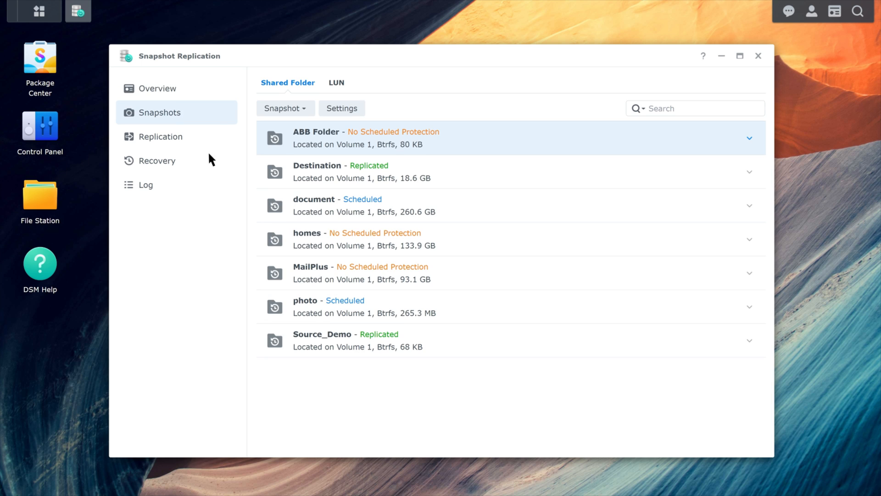
pyautogui.click(284, 108)
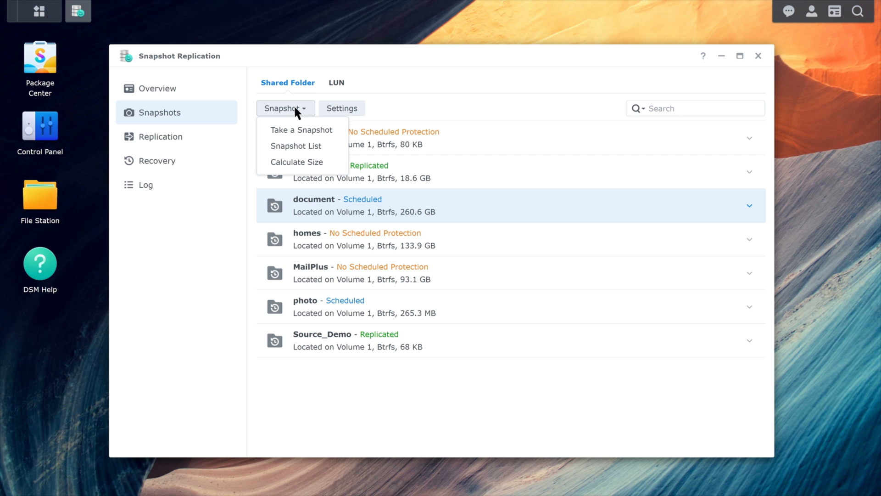
# Step: Open the document folder's snapshot actions to calculate size for 2023-02-01 to 2023-05-08
pyautogui.click(297, 162)
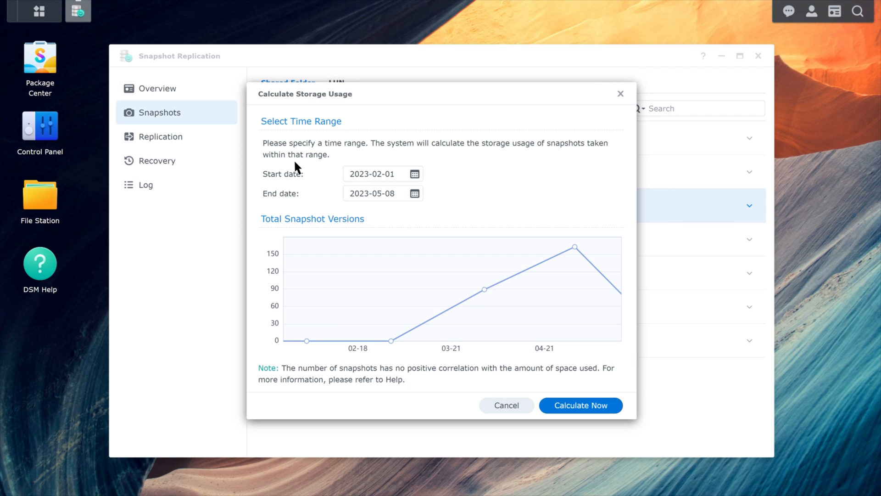
pyautogui.moveTo(548, 378)
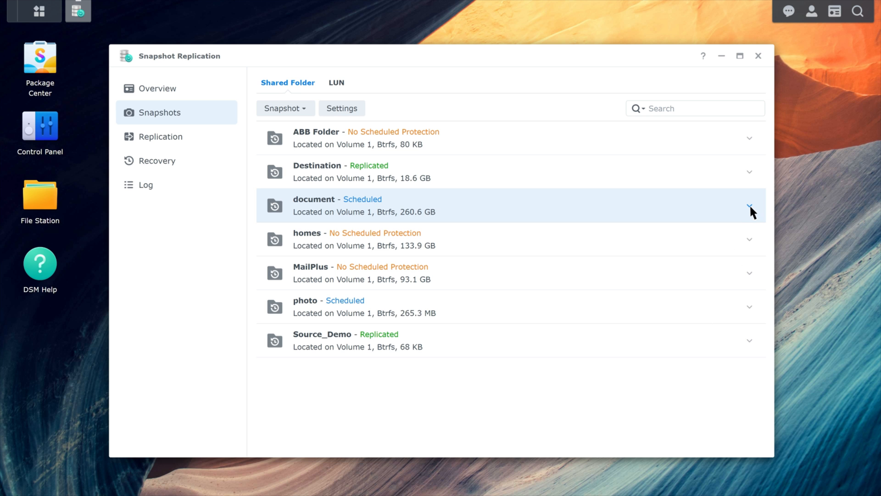
# Step: Expand the document folder's details to view the 252-restore-point schedule and 1.4 GB estimate
pyautogui.click(749, 205)
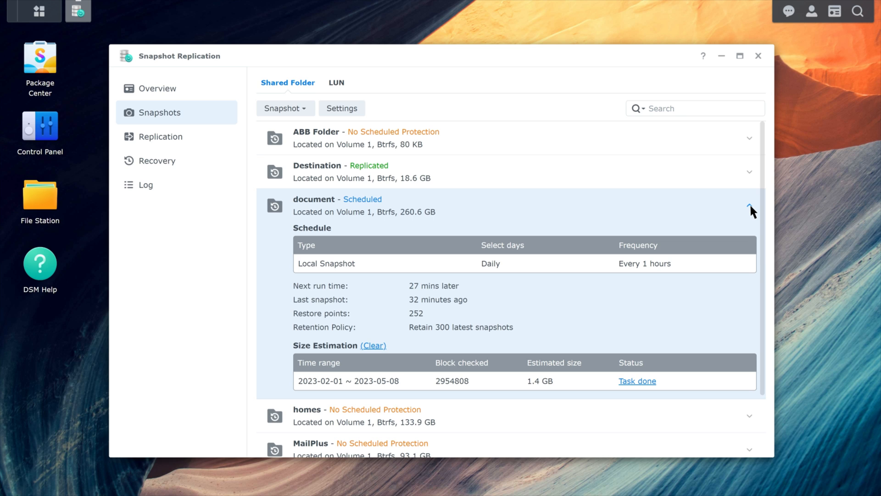
pyautogui.click(285, 108)
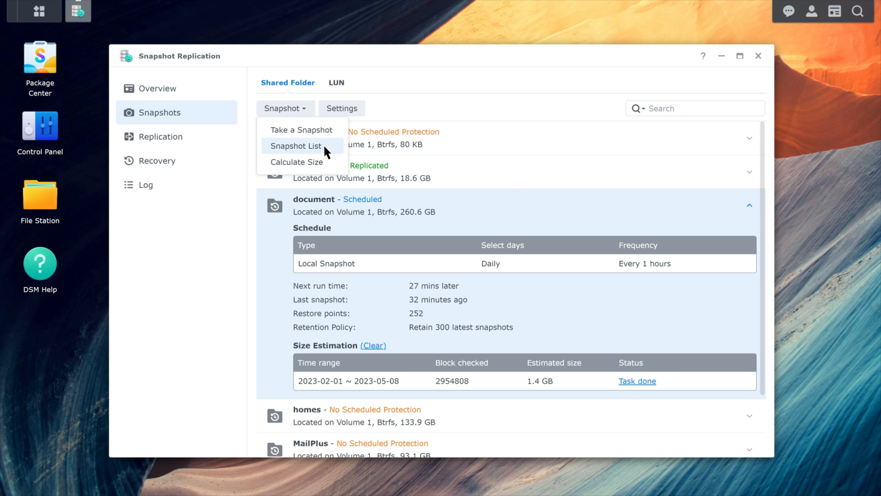
# Step: Remove eight older snapshots from the document folder's snapshot list, leaving 244
pyautogui.click(296, 145)
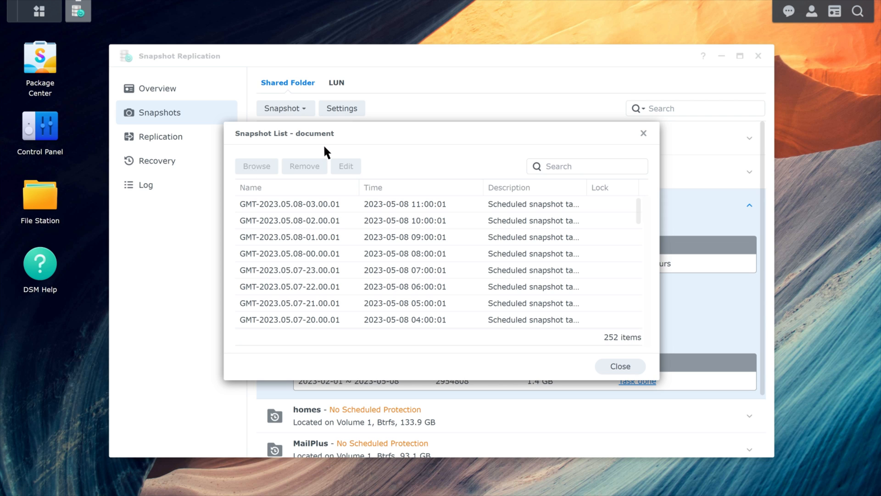
pyautogui.moveTo(520, 194)
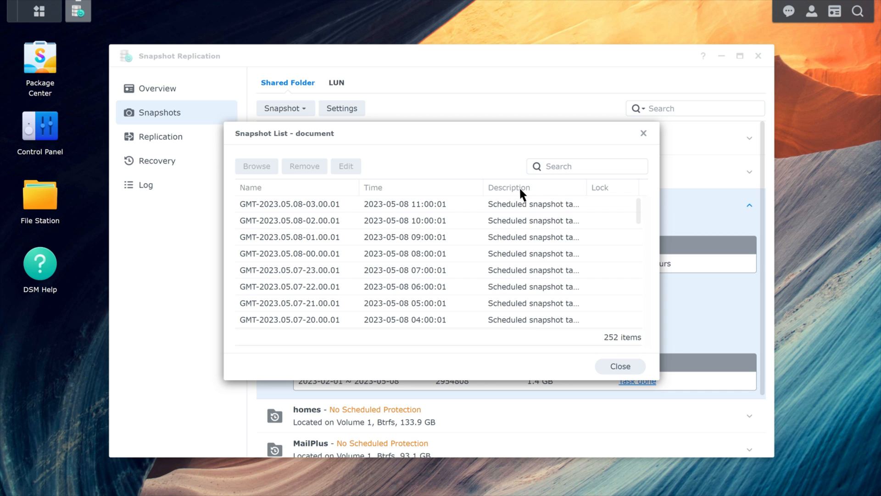
pyautogui.scroll(-3)
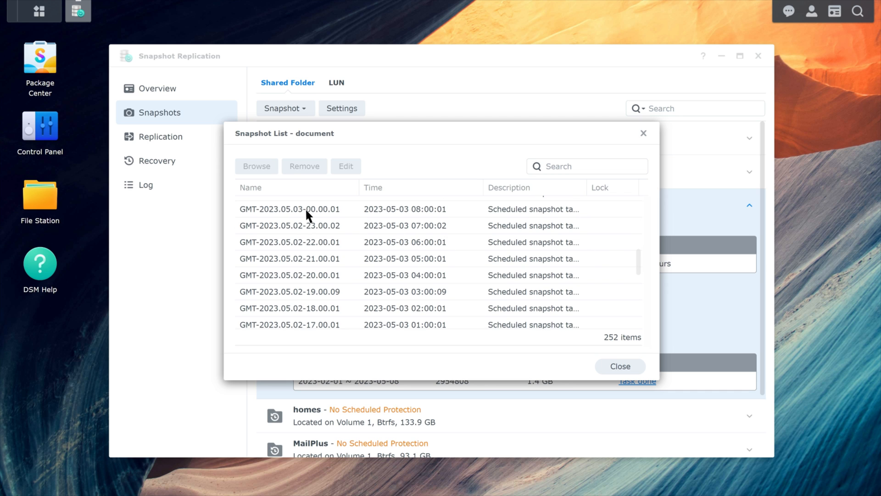
pyautogui.click(289, 209)
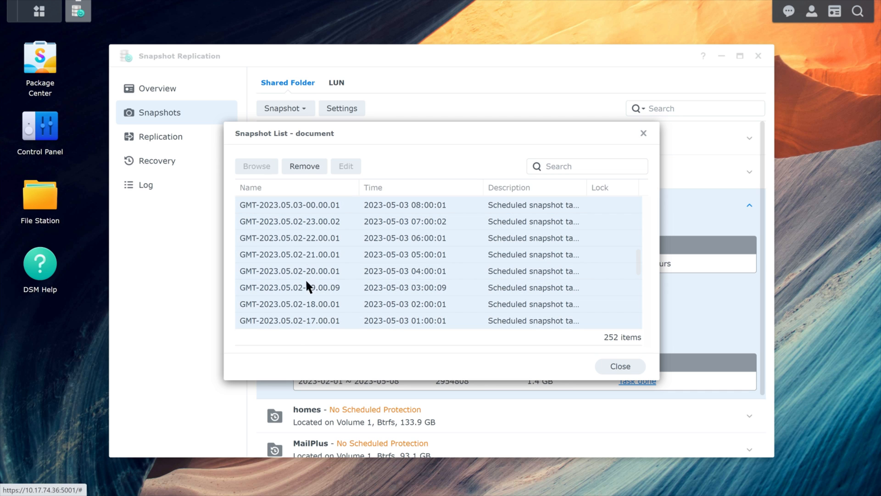
pyautogui.click(304, 166)
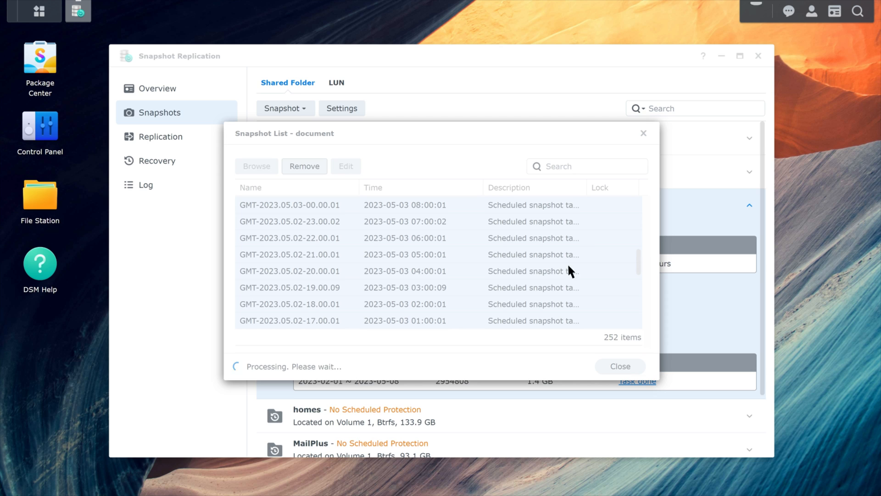
pyautogui.click(756, 11)
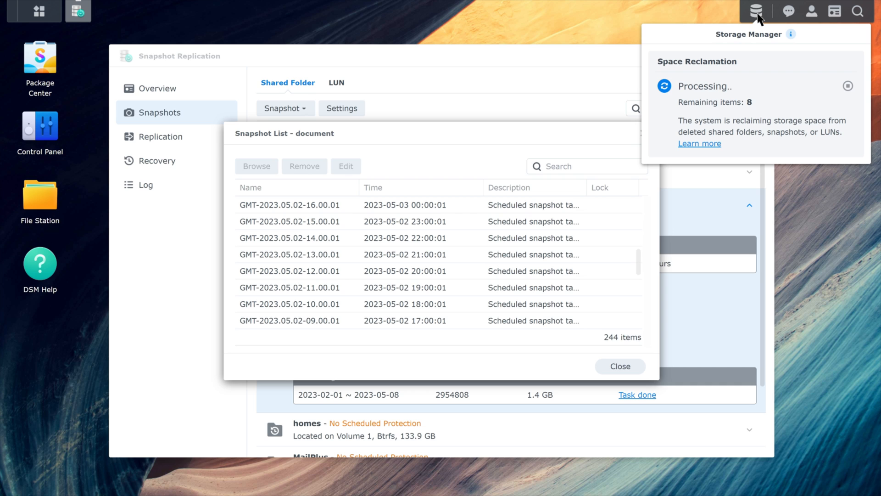
pyautogui.click(757, 11)
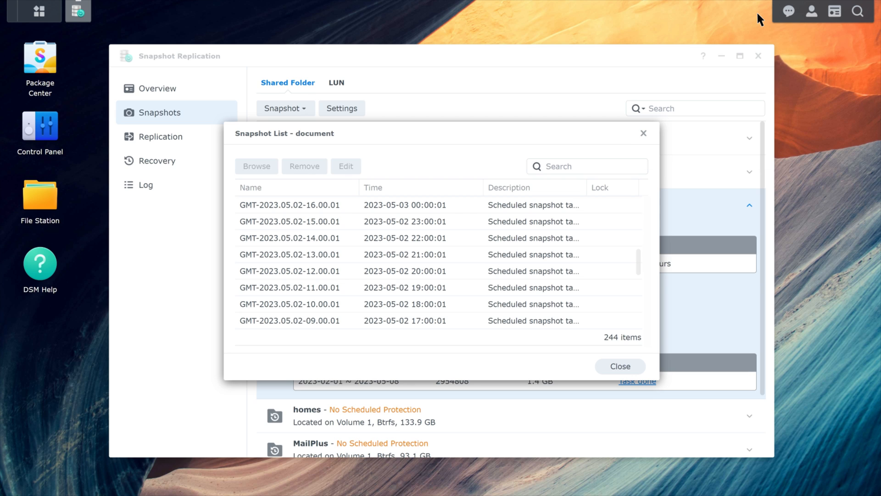